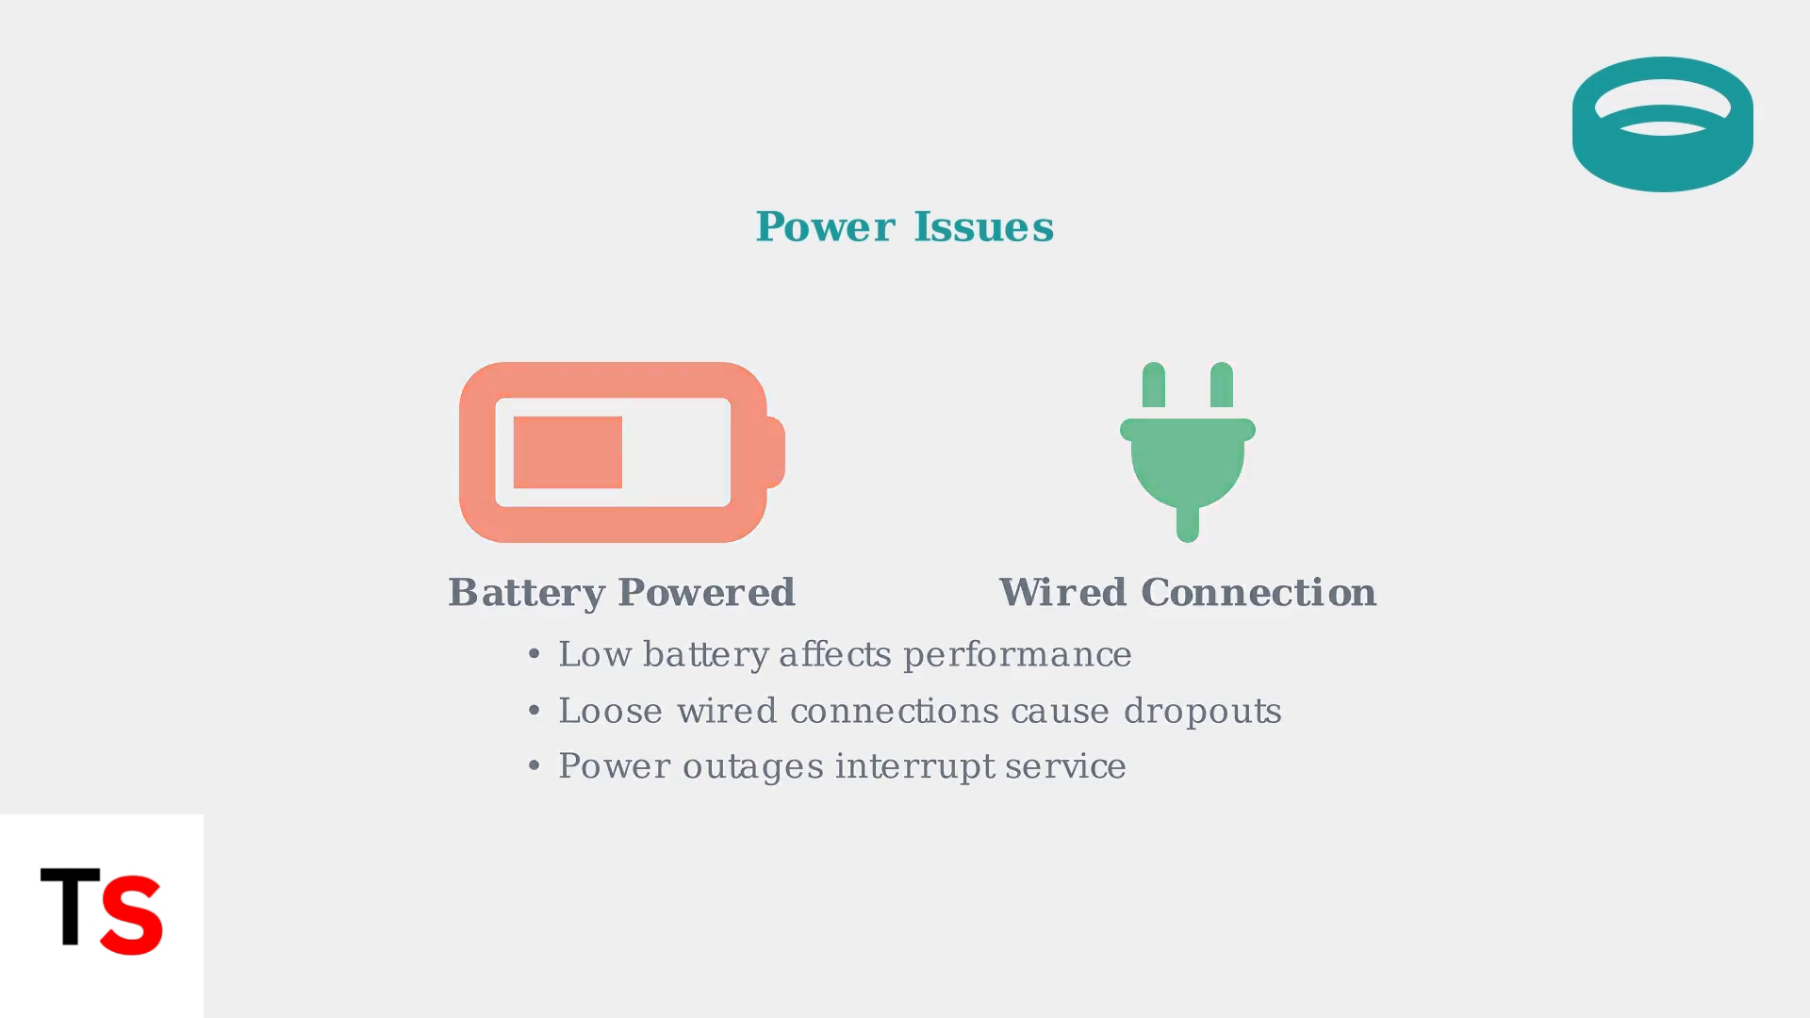
{"action": "key", "text": "Right"}
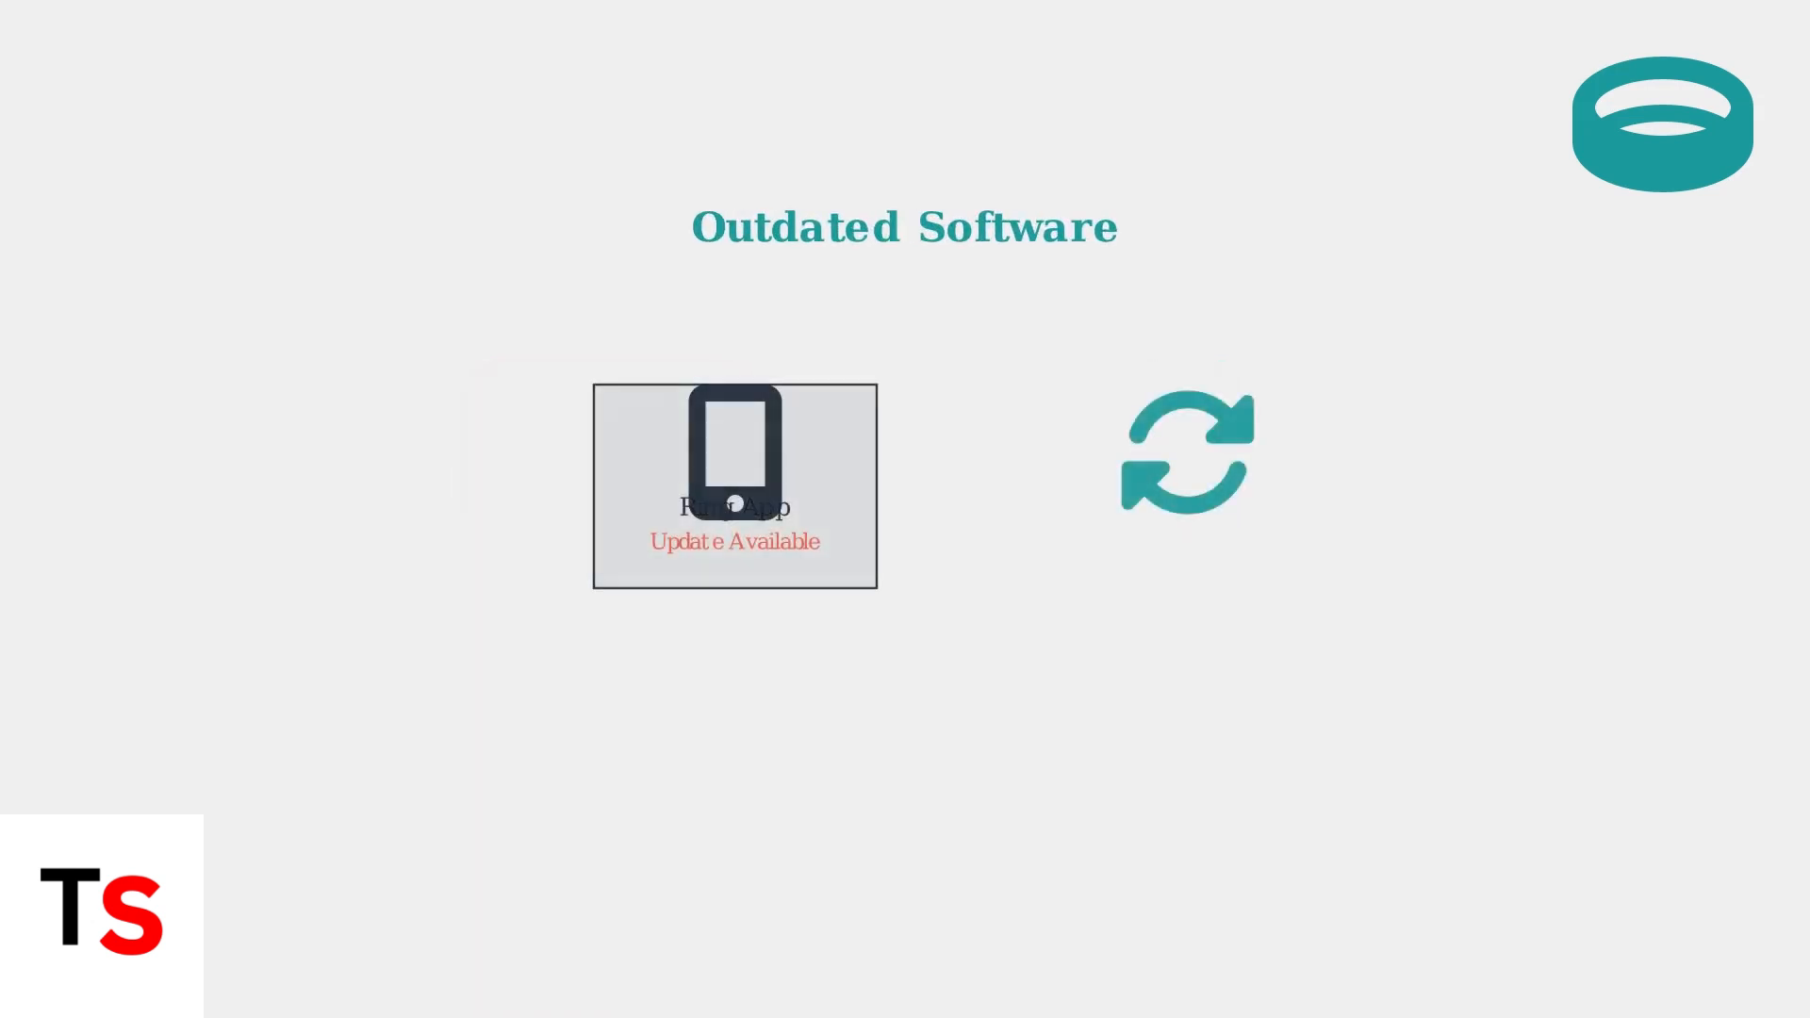